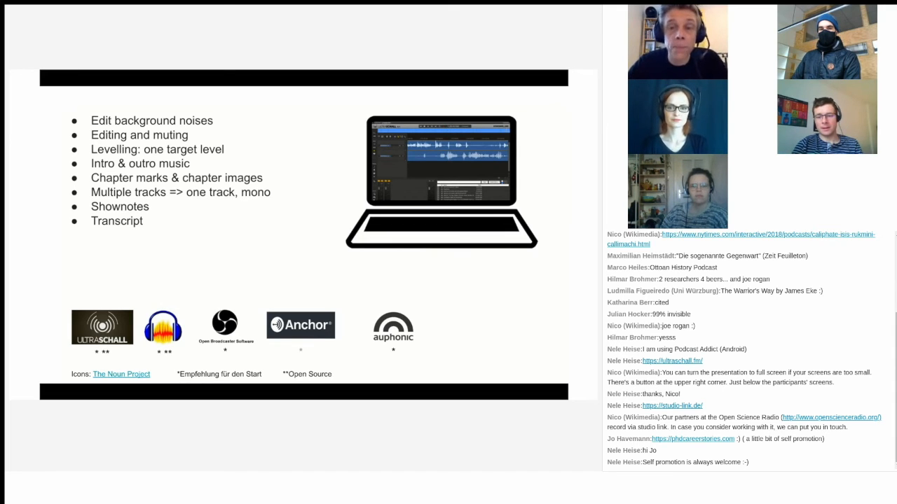
Advance the slide animation so a red box highlights the Auphonic logo
click(392, 329)
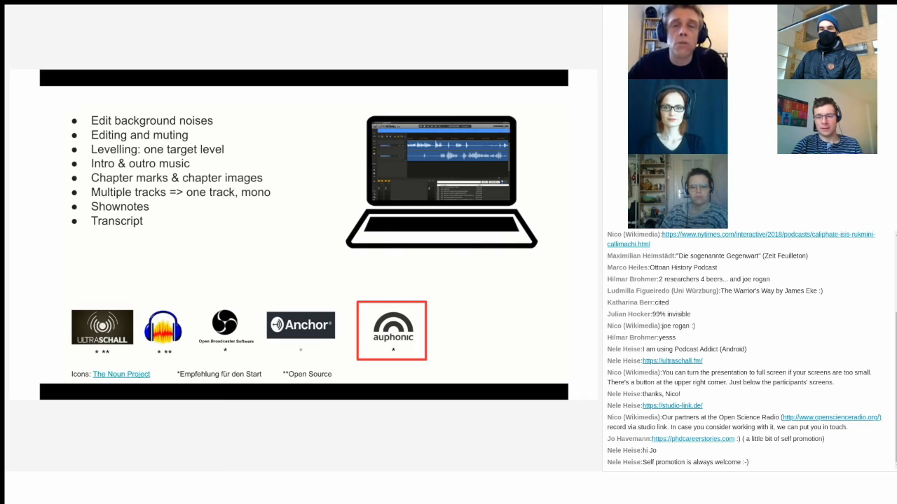